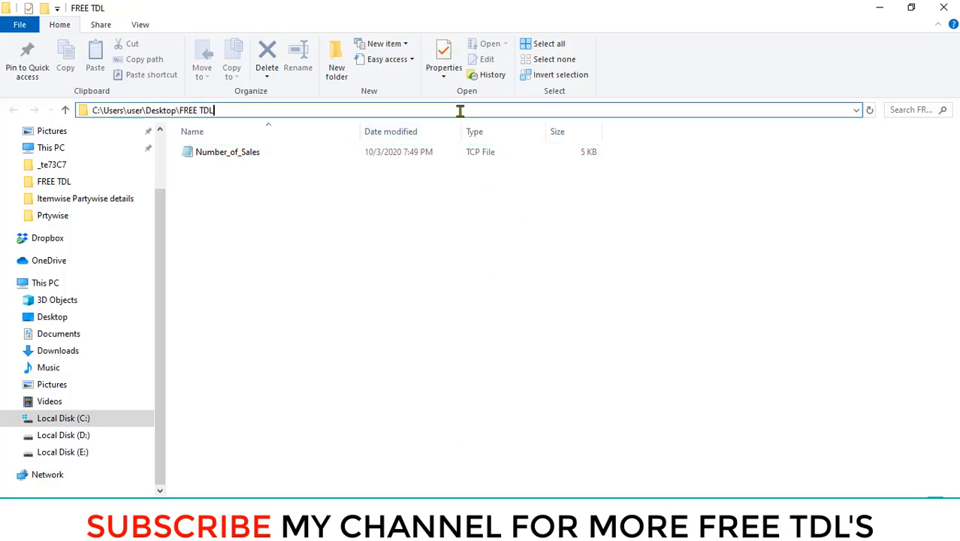
# - Copy the full path of Number_of_Sales.tcp from the FREE TDL folder's address bar
pyautogui.write('\\')
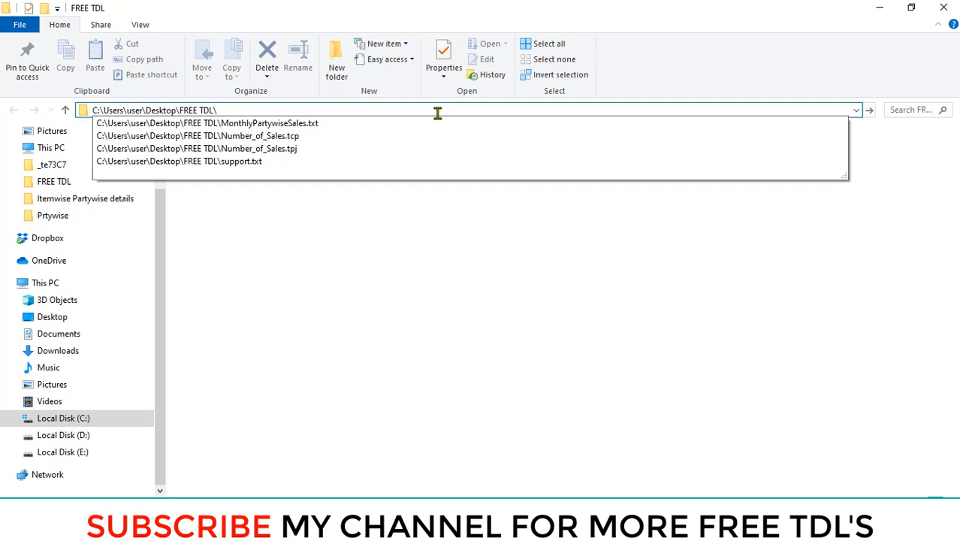
pyautogui.click(197, 136)
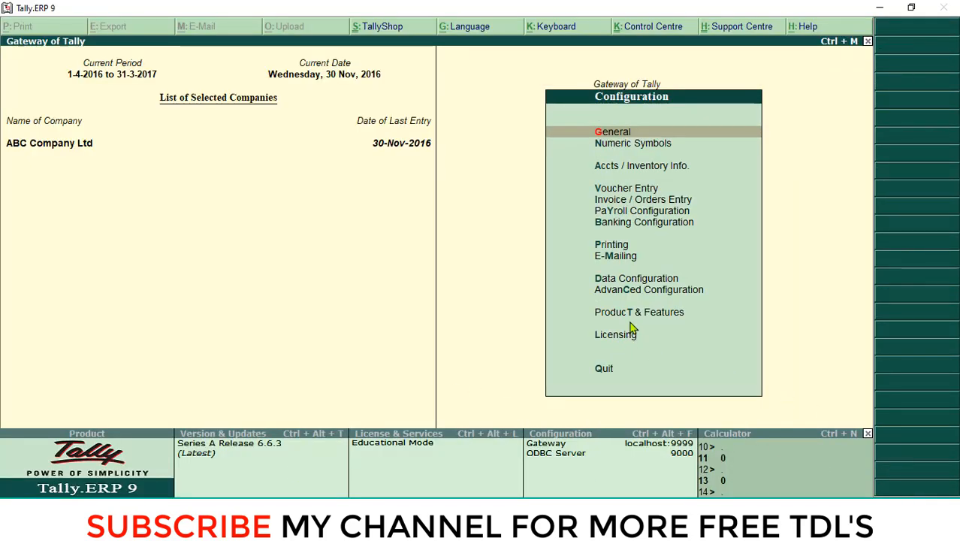
pyautogui.moveTo(683, 327)
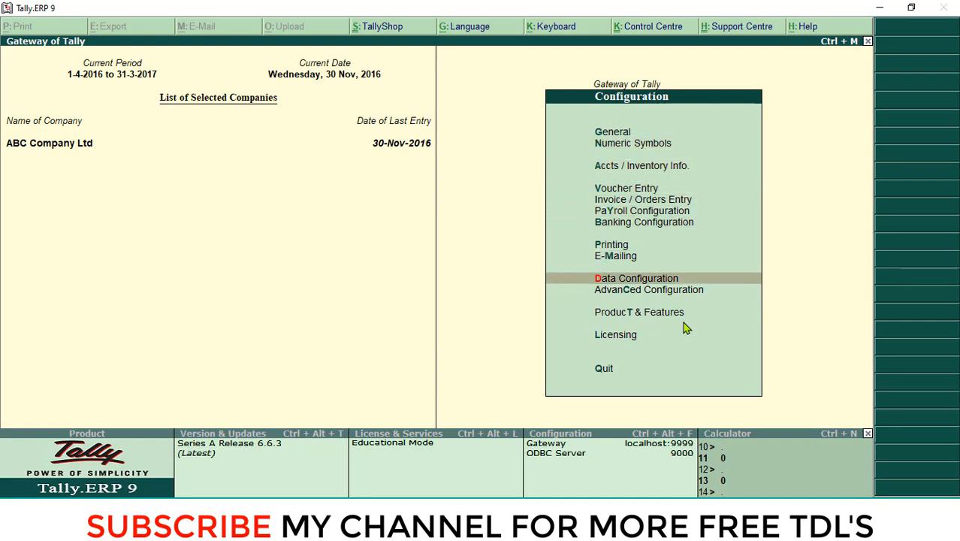
# - Preload 'C:\Users\user\Desktop\FREE TDL\Number_of_Sales.tcp' in TDL Configuration
pyautogui.click(638, 312)
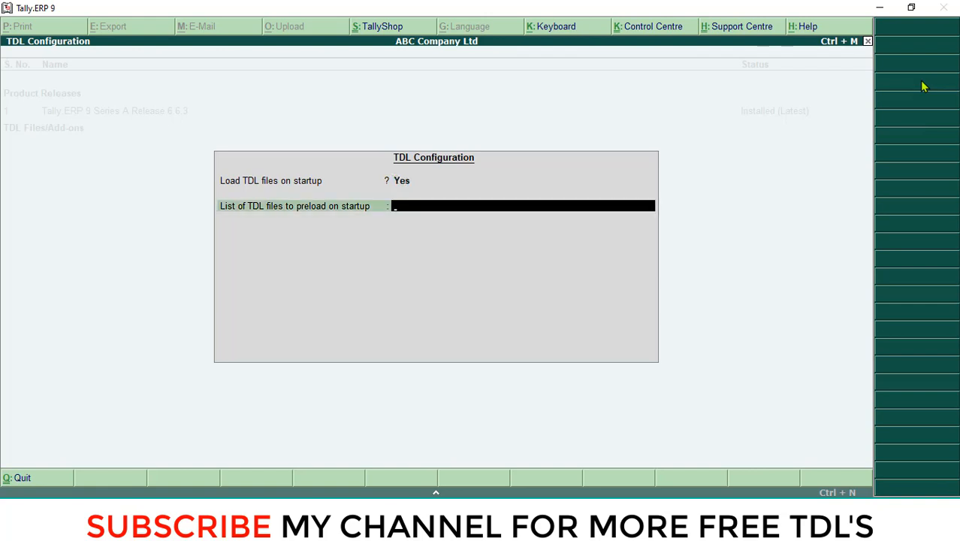
pyautogui.write('C:\\Users\\user\\Desktop\\FREE TDL\\Number_of_Sales.tcp')
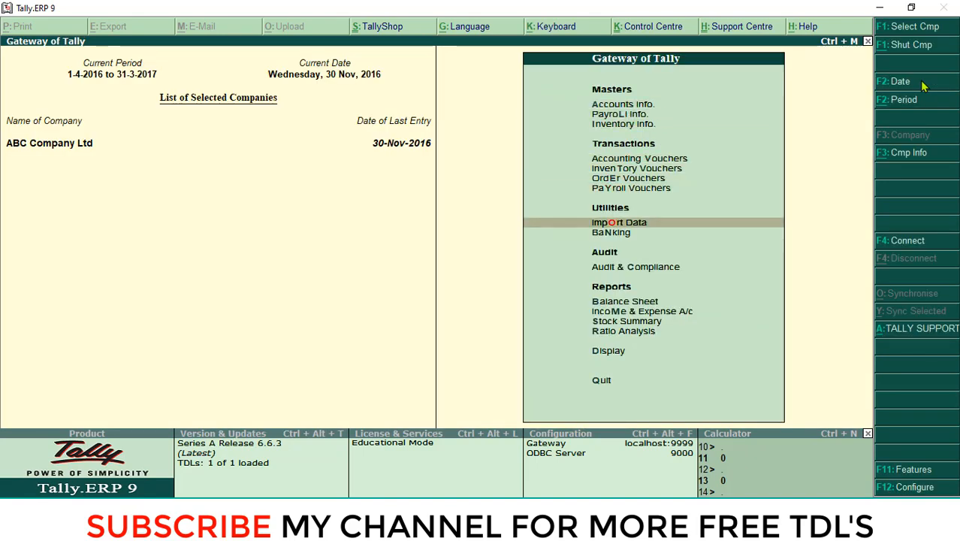
# - Open Display, then the new Sales Report showing partywise monthly voucher counts
pyautogui.click(607, 350)
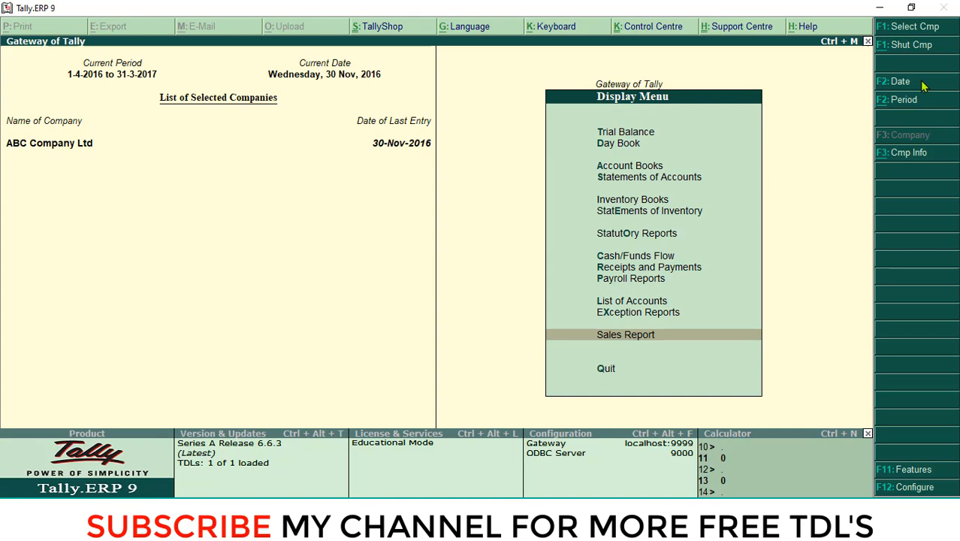
pyautogui.click(625, 334)
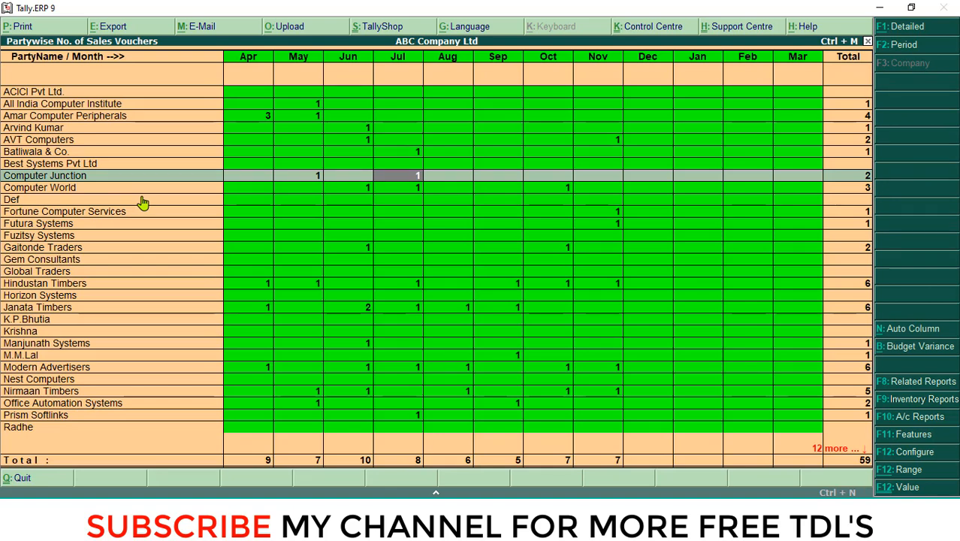
# - Review the partywise monthly sales voucher counts, then start changing the report period
pyautogui.doubleClick(44, 175)
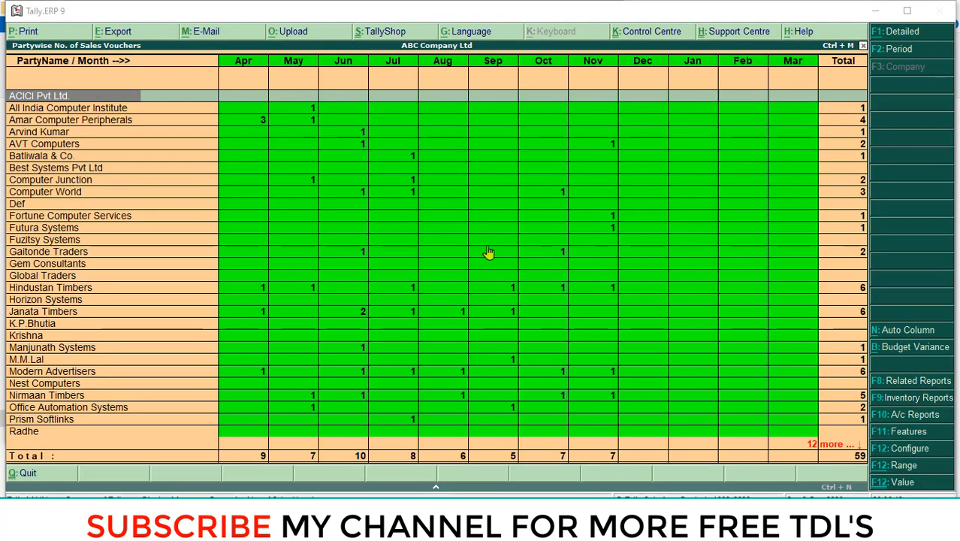
pyautogui.moveTo(495, 219)
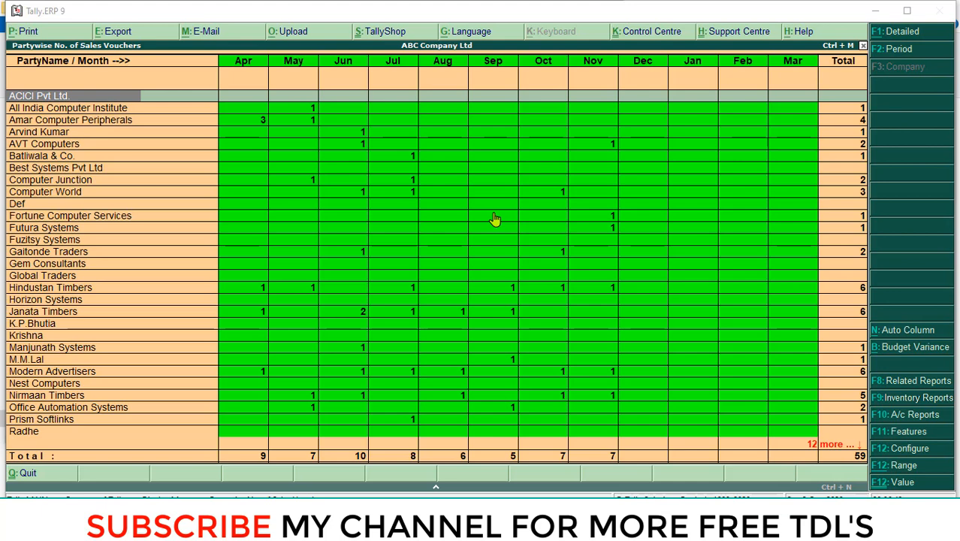
pyautogui.moveTo(640, 184)
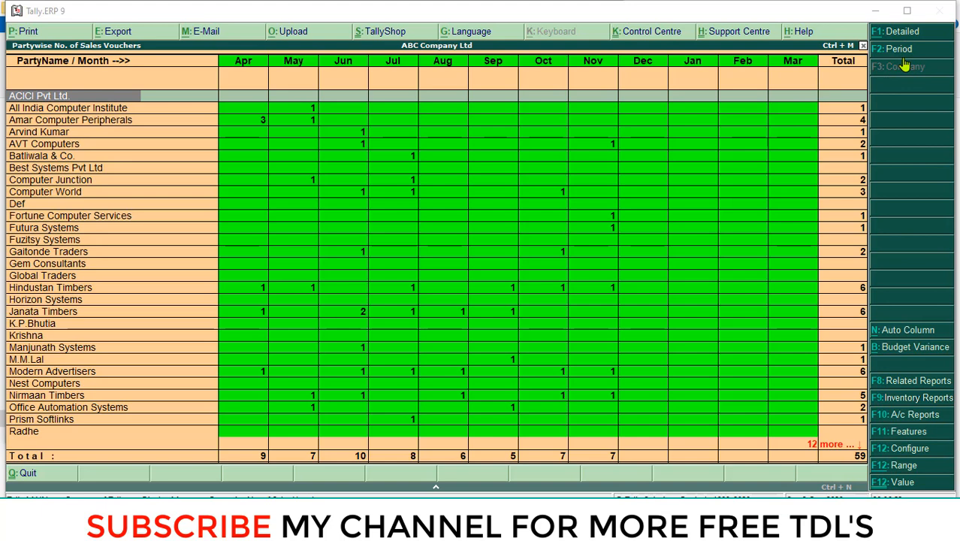
pyautogui.click(898, 49)
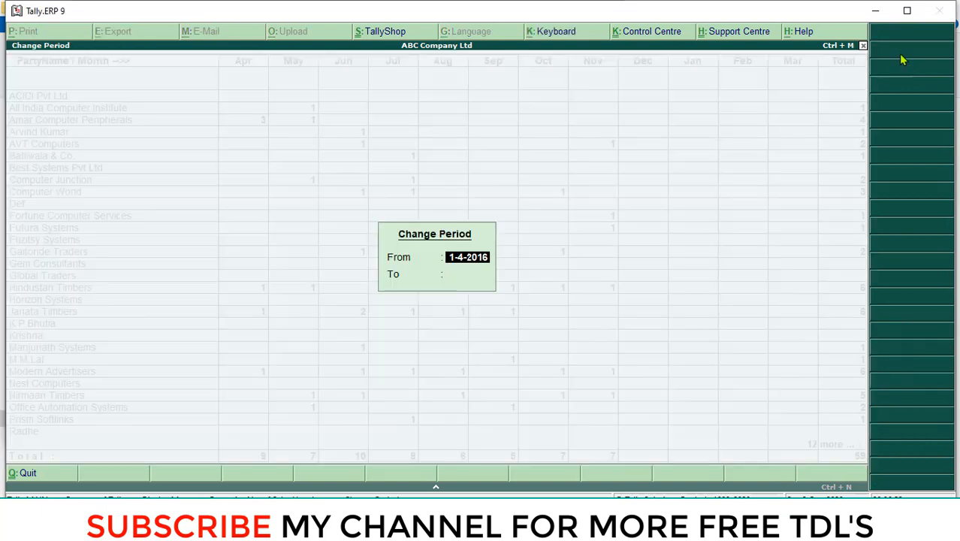